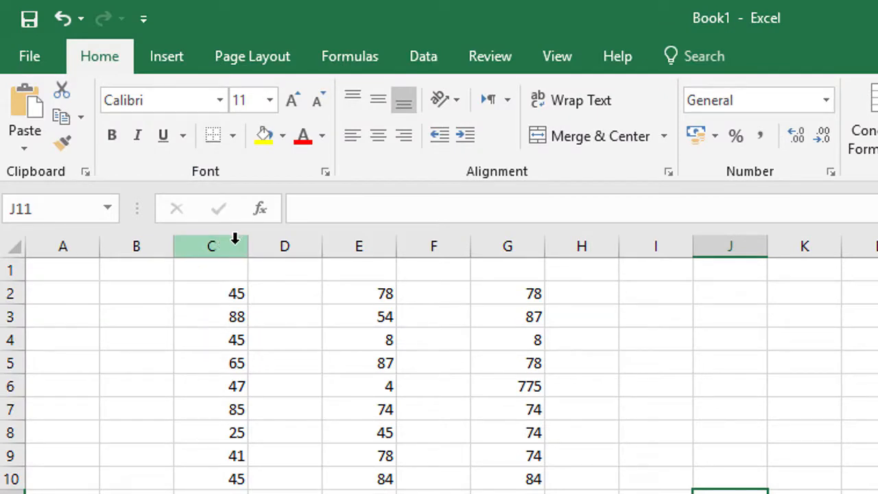
Select column C and open Format Cells through More Number Formats
{"action": "left_click", "coordinate": [211, 246]}
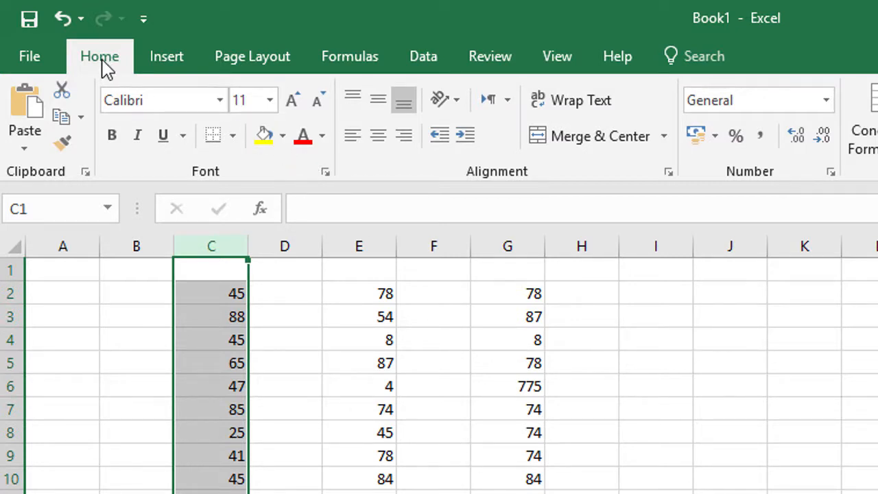
{"action": "mouse_move", "coordinate": [101, 63]}
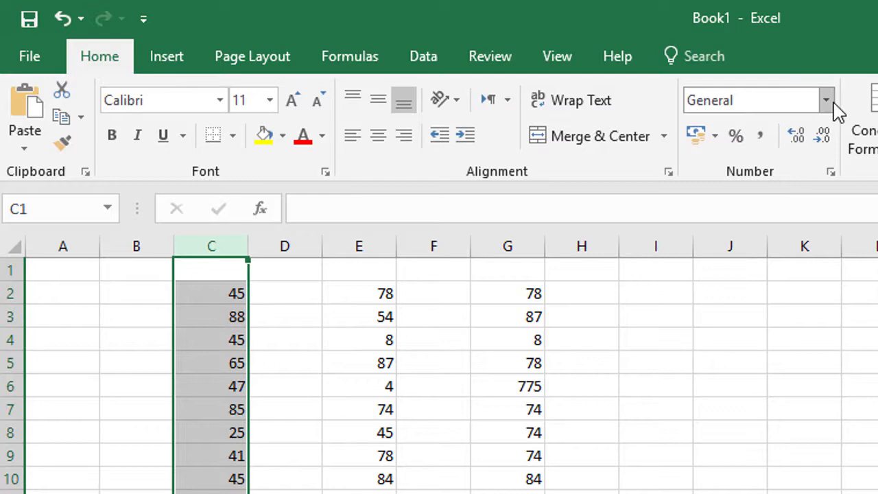
{"action": "mouse_move", "coordinate": [827, 101]}
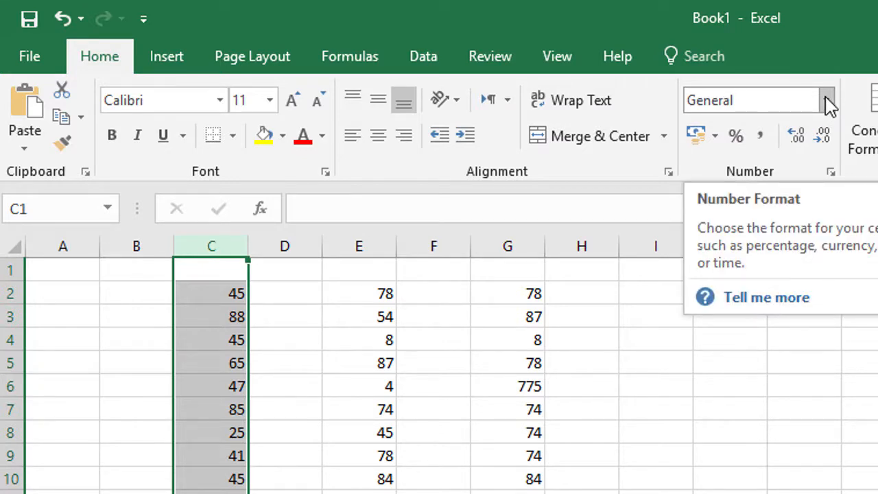
{"action": "left_click", "coordinate": [827, 100]}
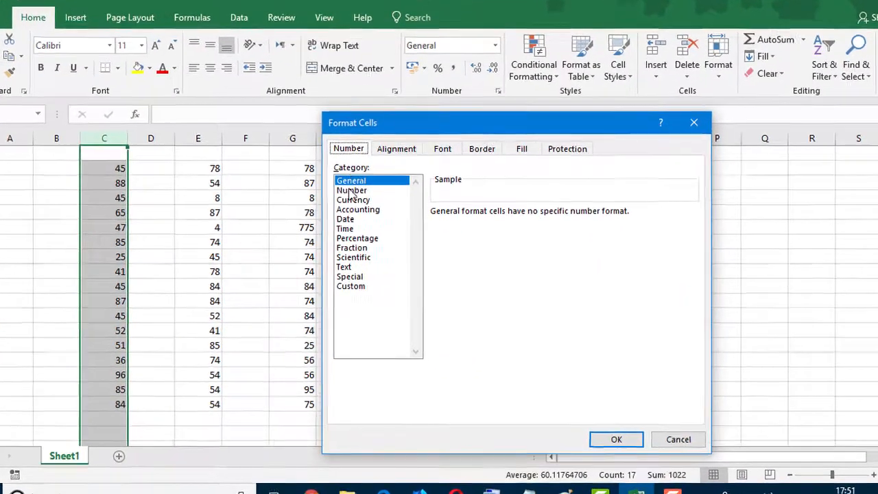
Choose the Currency category with the ¥ Japanese symbol and two decimal places
{"action": "left_click", "coordinate": [615, 439]}
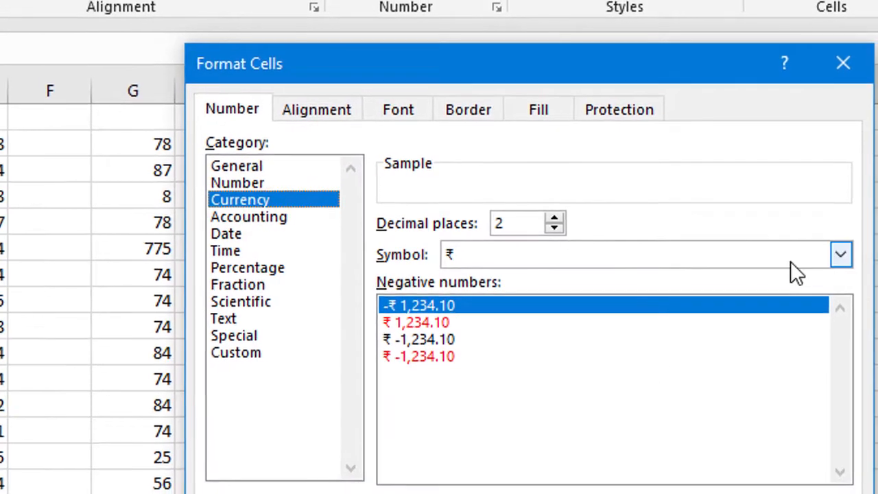
{"action": "left_click", "coordinate": [840, 255]}
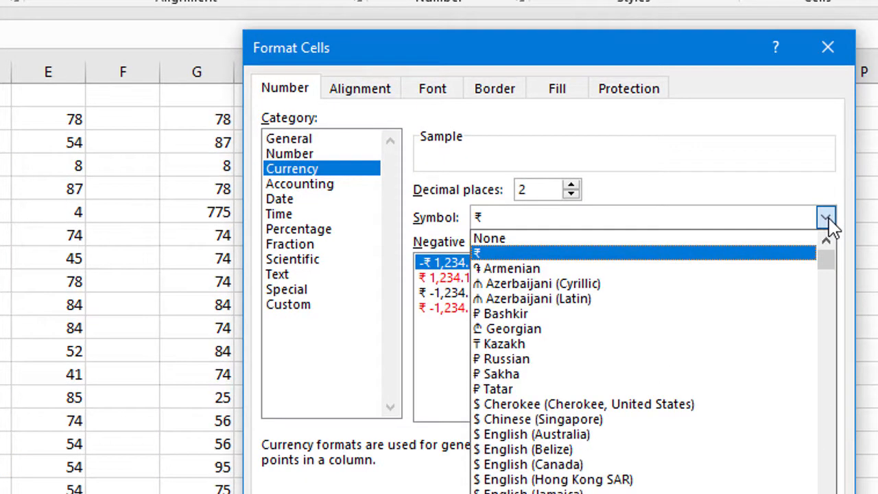
{"action": "mouse_move", "coordinate": [638, 328]}
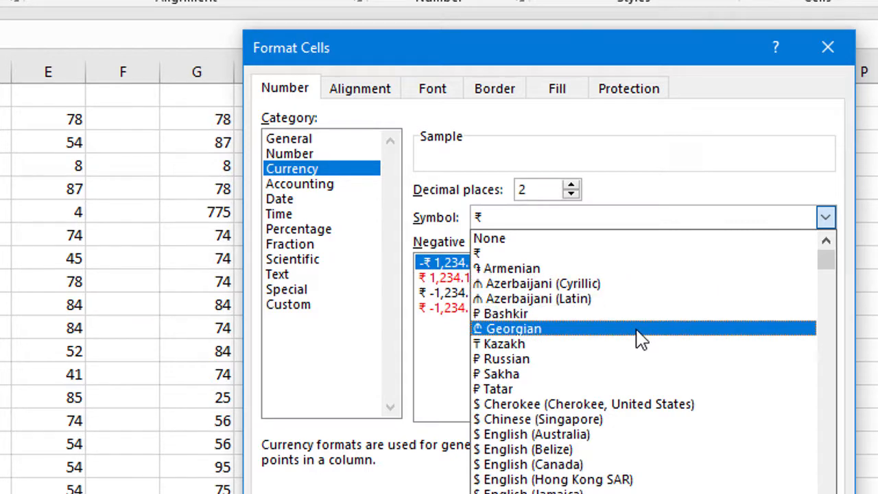
{"action": "scroll", "scroll_direction": "down", "scroll_amount": 3}
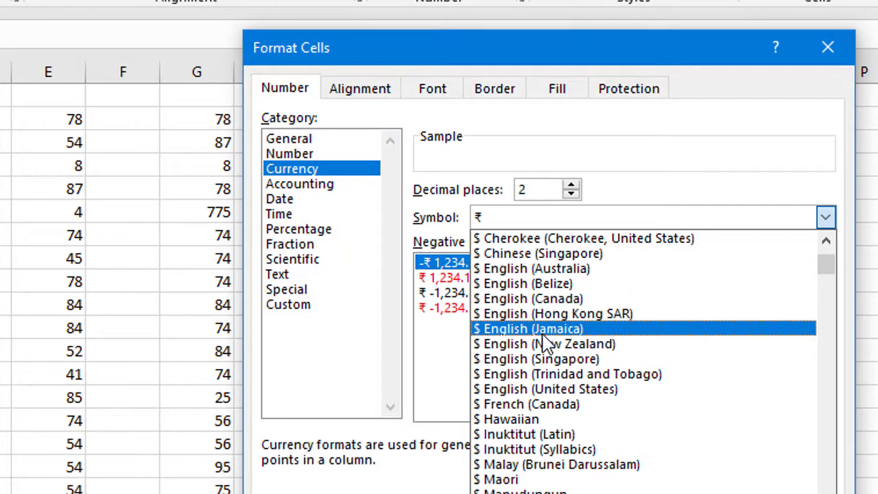
{"action": "scroll", "scroll_direction": "down", "scroll_amount": 3}
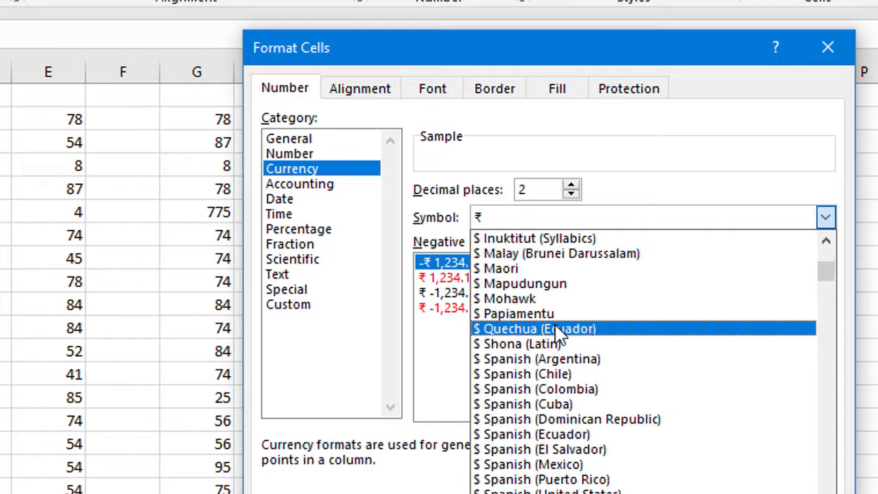
{"action": "scroll", "scroll_direction": "down", "scroll_amount": 3}
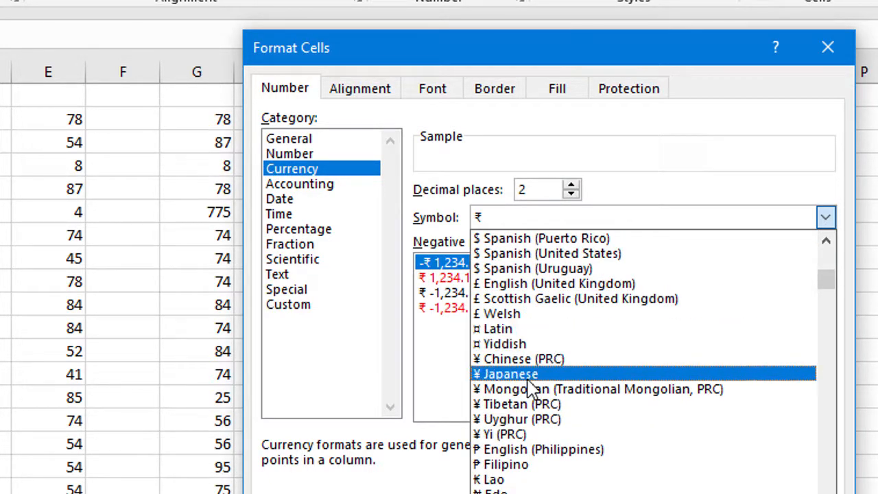
{"action": "left_click", "coordinate": [511, 374]}
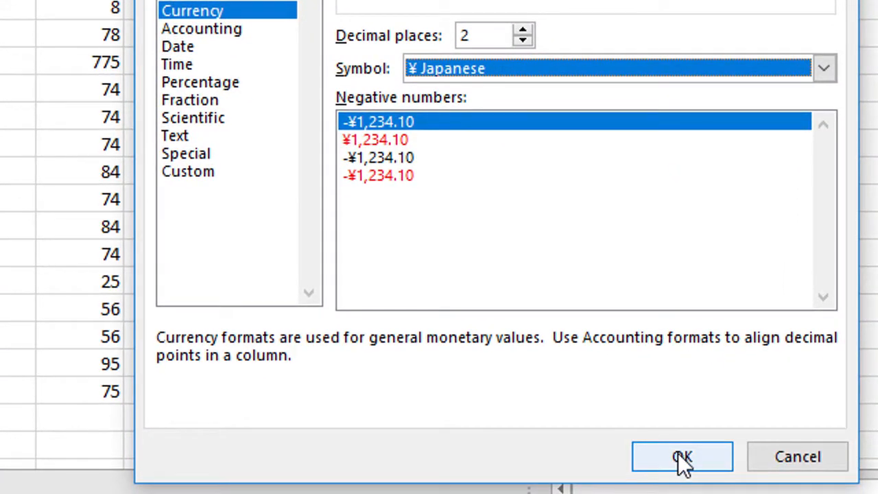
Apply the yen currency format to column C, then select column E
{"action": "left_click", "coordinate": [682, 457]}
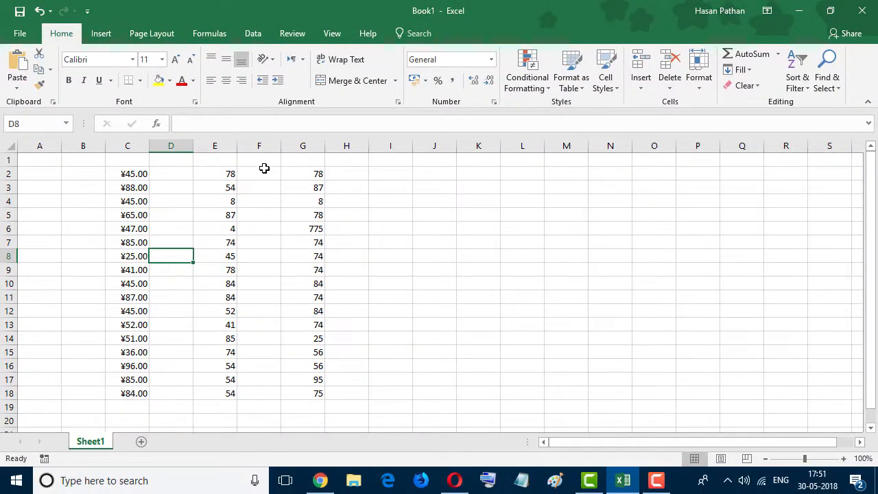
{"action": "left_click", "coordinate": [215, 145]}
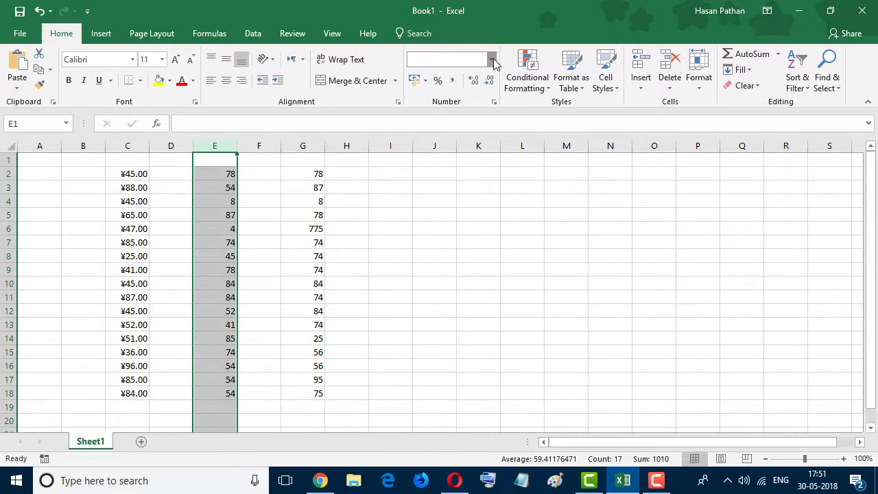
Open Format Cells for column E and choose the Currency category
{"action": "left_click", "coordinate": [490, 59]}
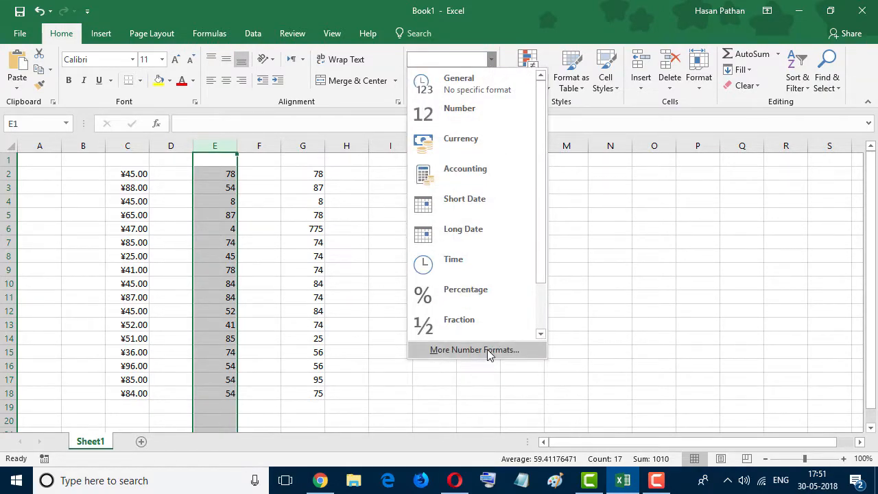
{"action": "left_click", "coordinate": [474, 350]}
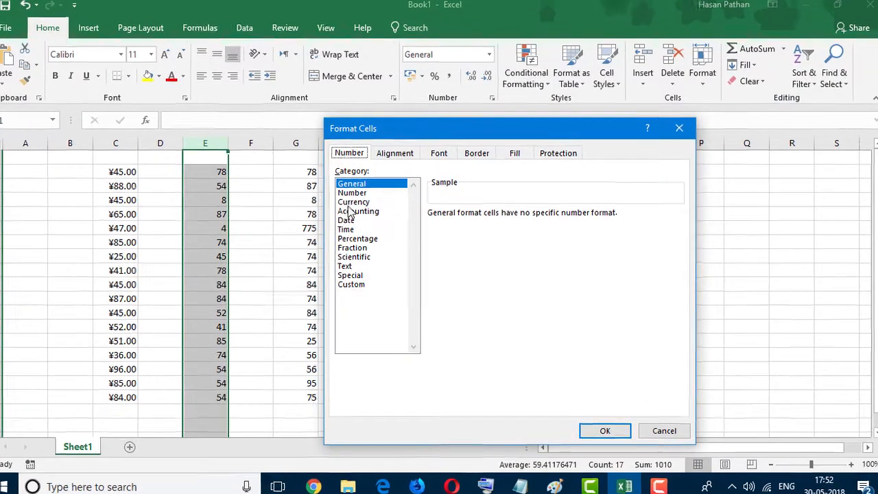
{"action": "left_click", "coordinate": [354, 202]}
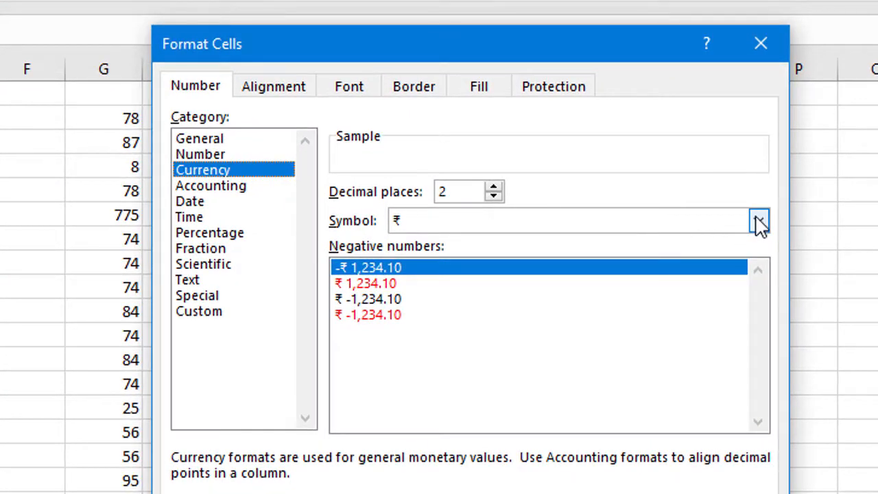